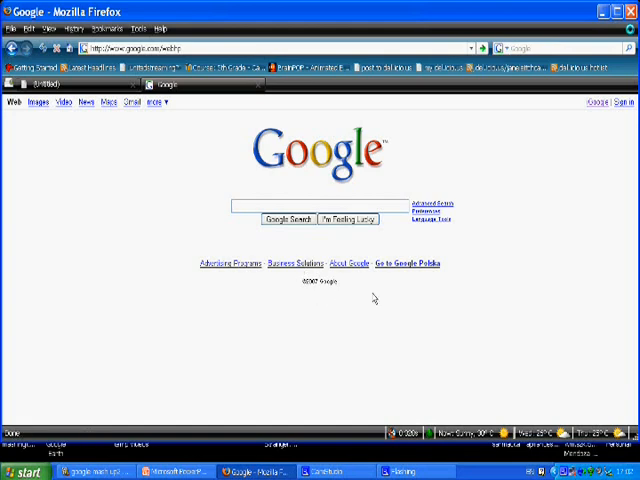
{"action": "mouse_move", "coordinate": [468, 236]}
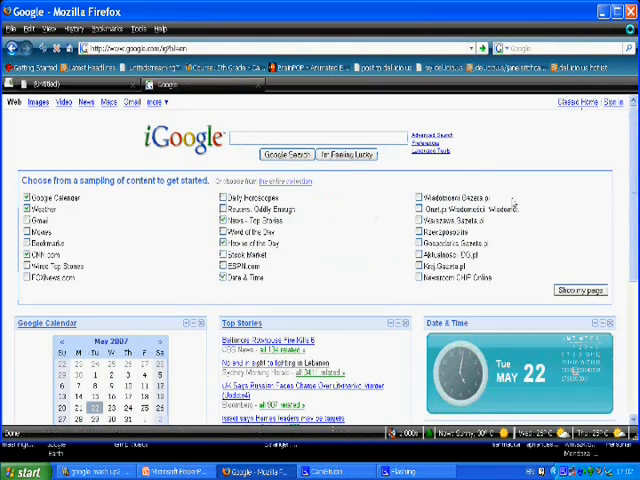
Reach the Personalize Your Homepage sign-in page from the iGoogle start page.
{"action": "scroll", "scroll_direction": "down", "scroll_amount": 3}
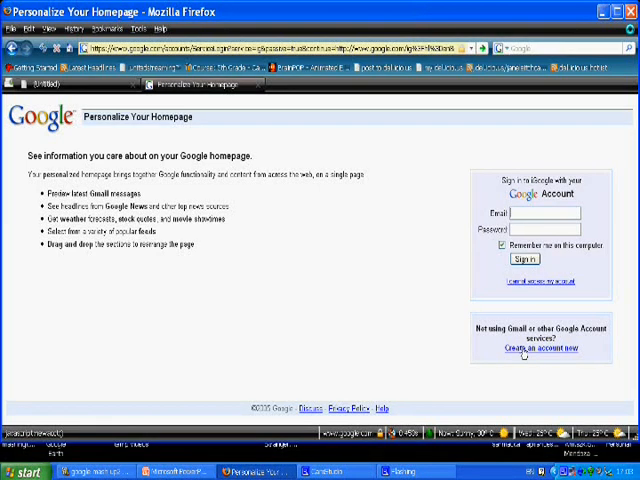
{"action": "left_click", "coordinate": [536, 348]}
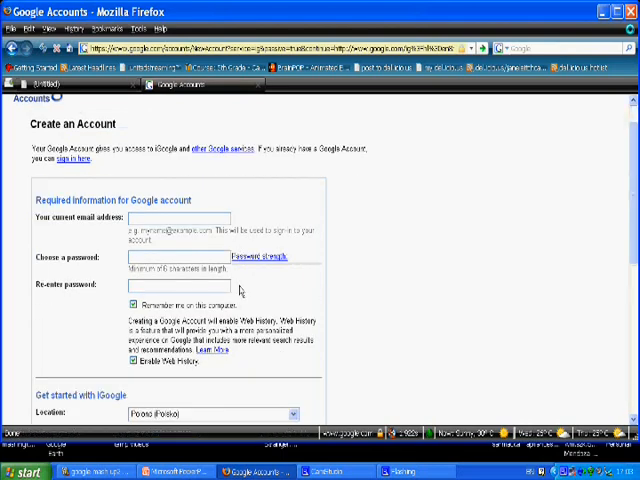
{"action": "scroll", "scroll_direction": "down", "scroll_amount": 3}
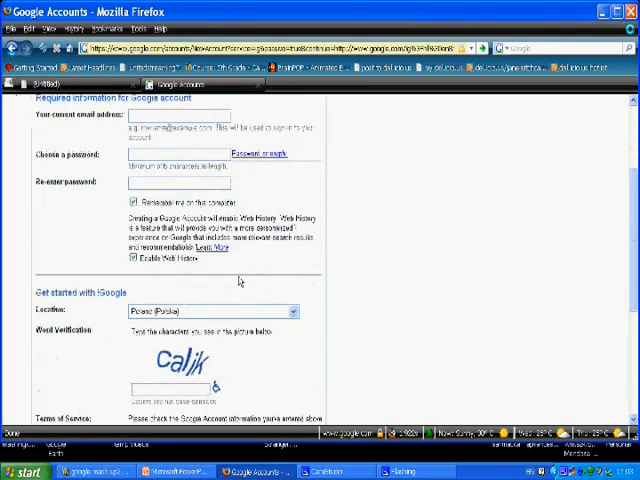
{"action": "scroll", "scroll_direction": "down", "scroll_amount": 3}
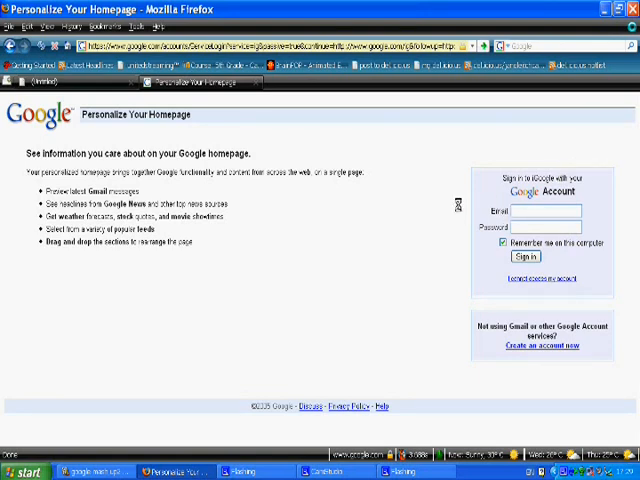
Sign in to the Google account to show the personalized homepage with tabs and gadgets.
{"action": "left_click", "coordinate": [556, 212]}
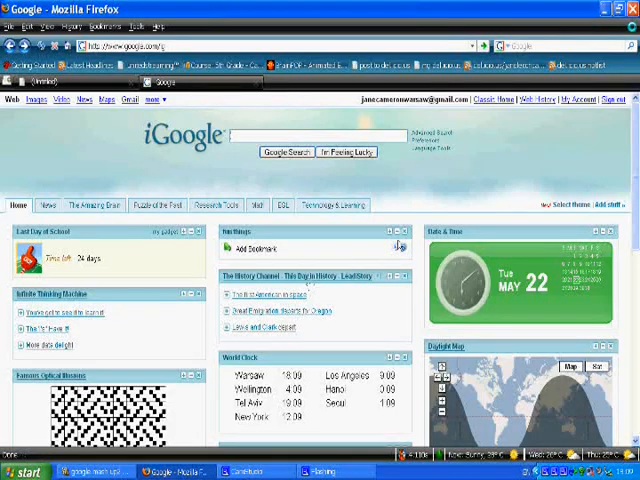
{"action": "mouse_move", "coordinate": [430, 184]}
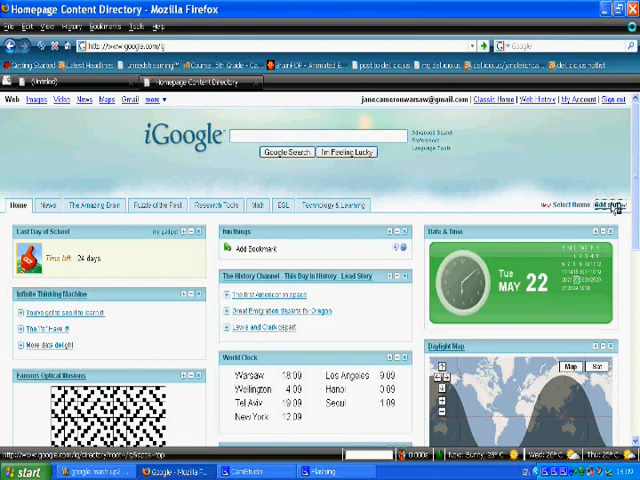
Search the Add stuff gadget directory for 'en' to find the Enhanced Links gadget.
{"action": "left_click", "coordinate": [608, 206]}
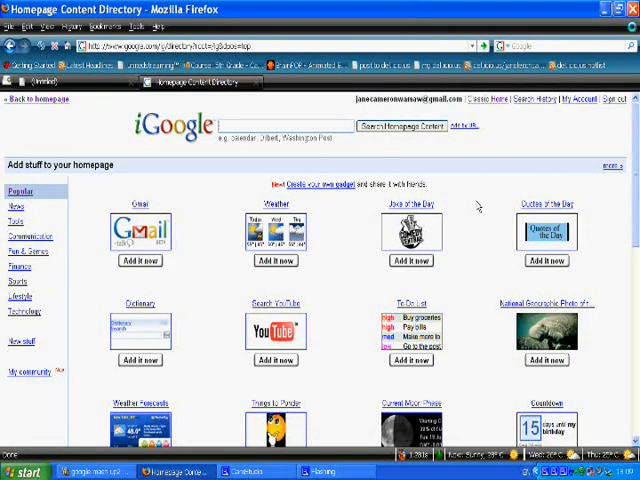
{"action": "mouse_move", "coordinate": [202, 244]}
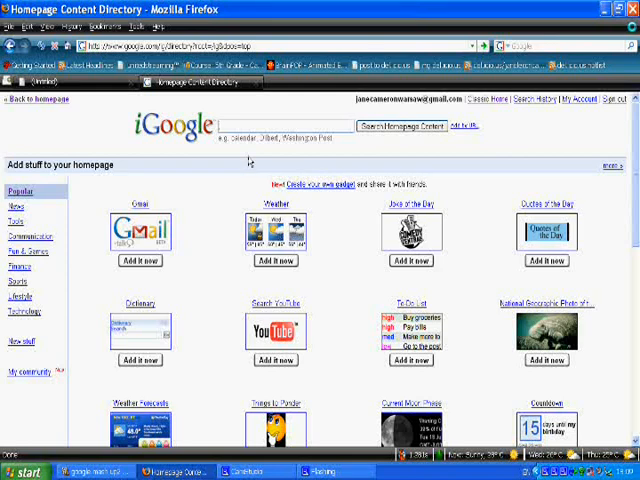
{"action": "type", "text": "enhanced links"}
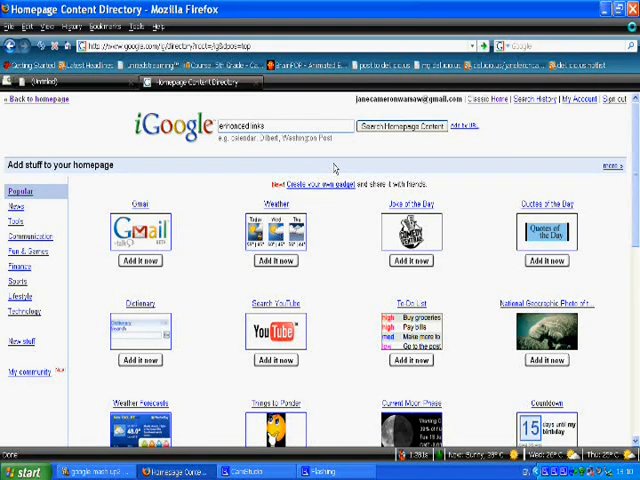
{"action": "left_click", "coordinate": [396, 128]}
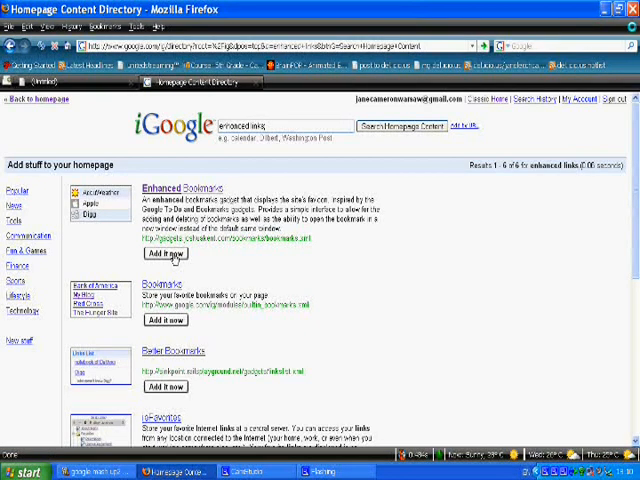
Add the Enhanced Links gadget to the homepage, accepting the third-party warning.
{"action": "left_click", "coordinate": [164, 252]}
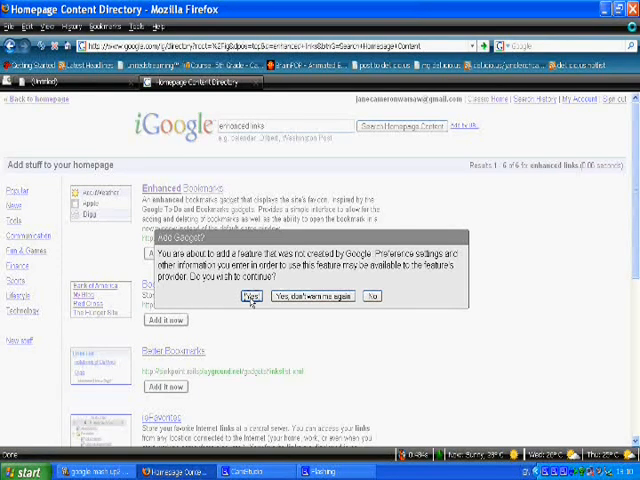
{"action": "left_click", "coordinate": [246, 296]}
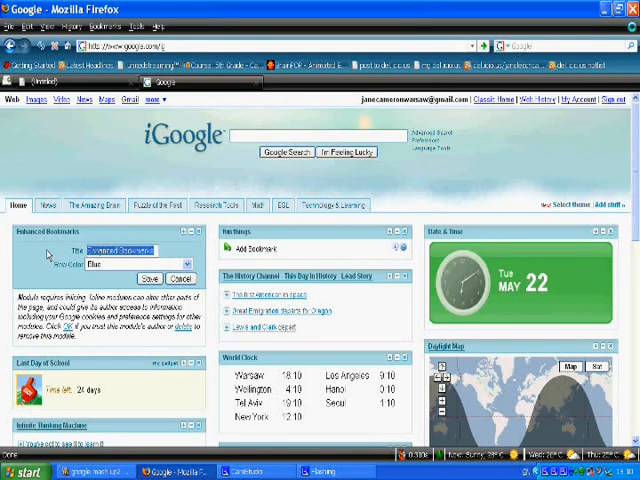
Save the gadget's settings with the title 'fun' and link text 'link'.
{"action": "type", "text": "fun"}
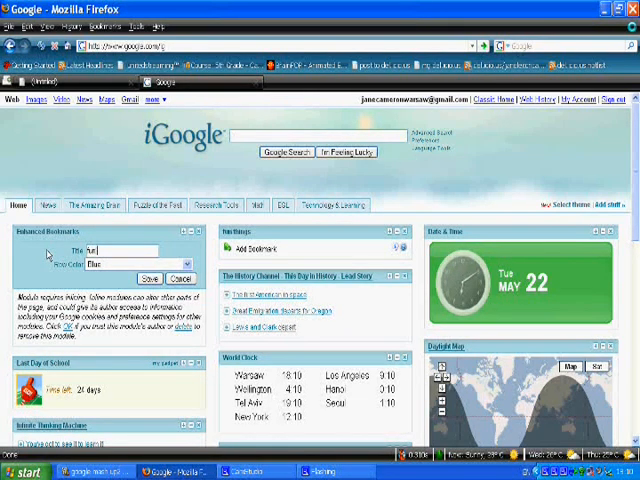
{"action": "type", "text": "link"}
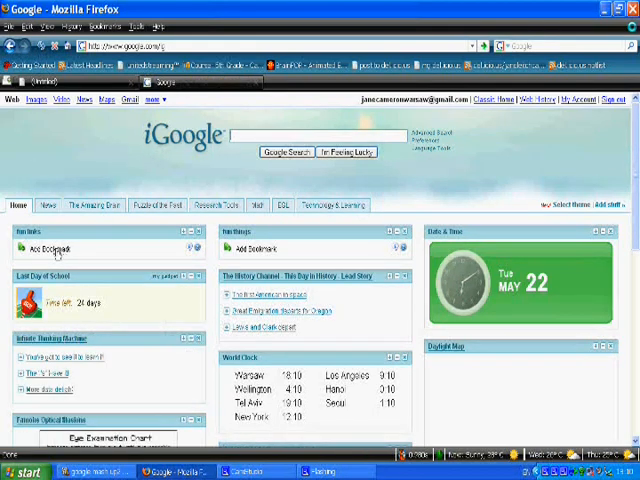
{"action": "left_click", "coordinate": [50, 248]}
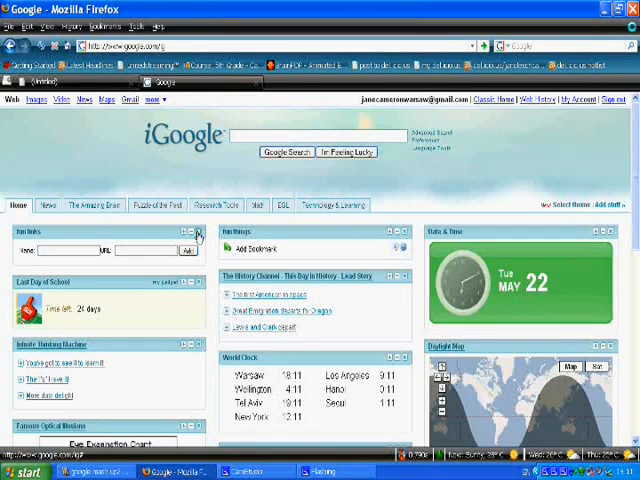
Delete the Enhanced Links gadget from the homepage.
{"action": "left_click", "coordinate": [200, 232]}
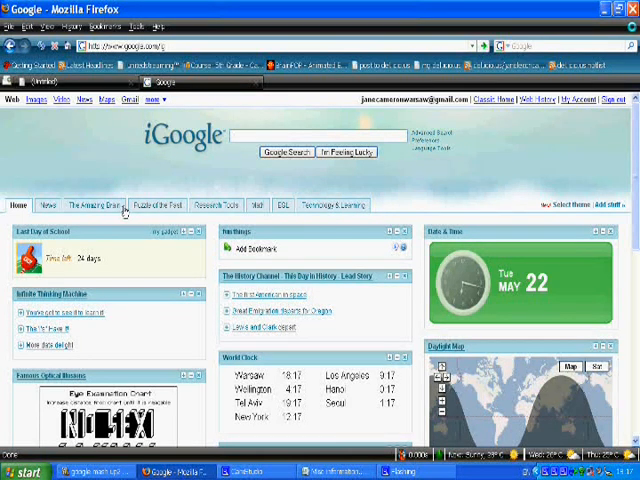
{"action": "mouse_move", "coordinate": [218, 212]}
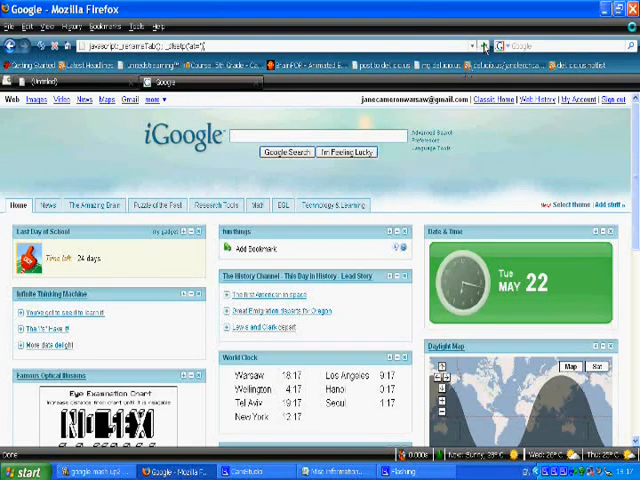
Add a new empty tab, then choose Delete this tab to reach the confirmation prompt.
{"action": "left_click", "coordinate": [400, 204]}
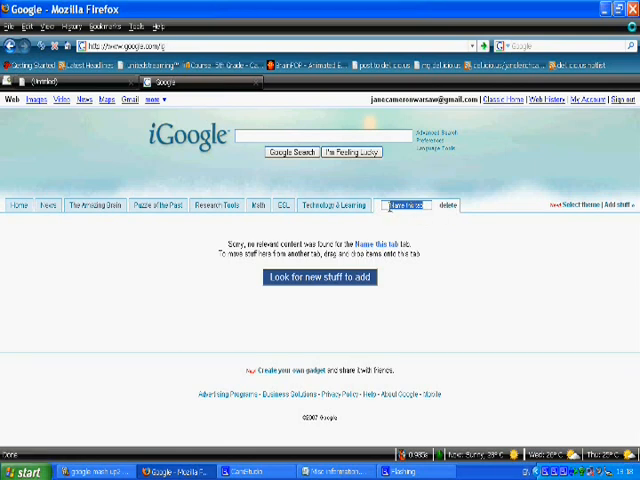
{"action": "left_click", "coordinate": [448, 204]}
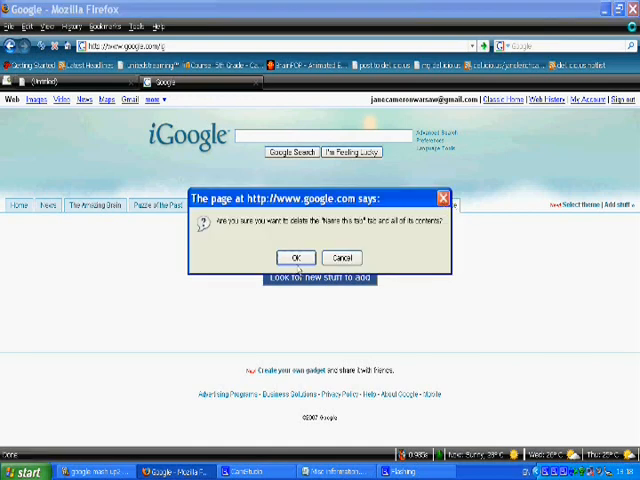